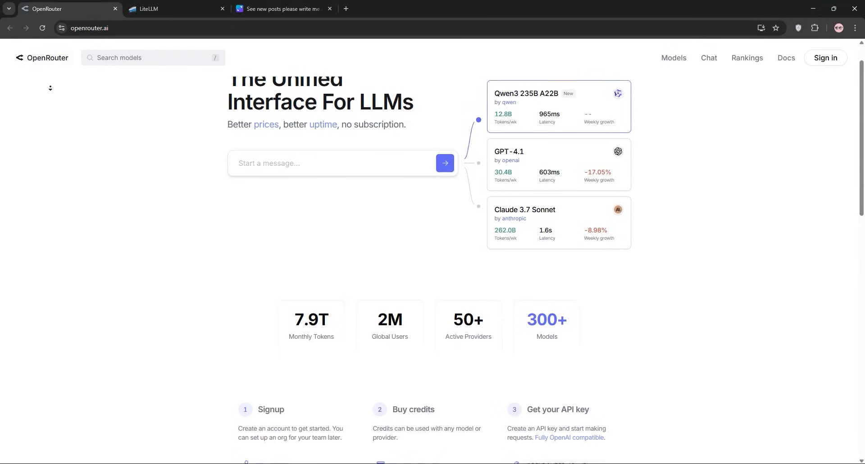
Scroll the openrouter.ai homepage through its stats, feature cards and twenty-app Top Apps ranking to the footer.
{"action": "scroll", "scroll_direction": "down", "scroll_amount": 3}
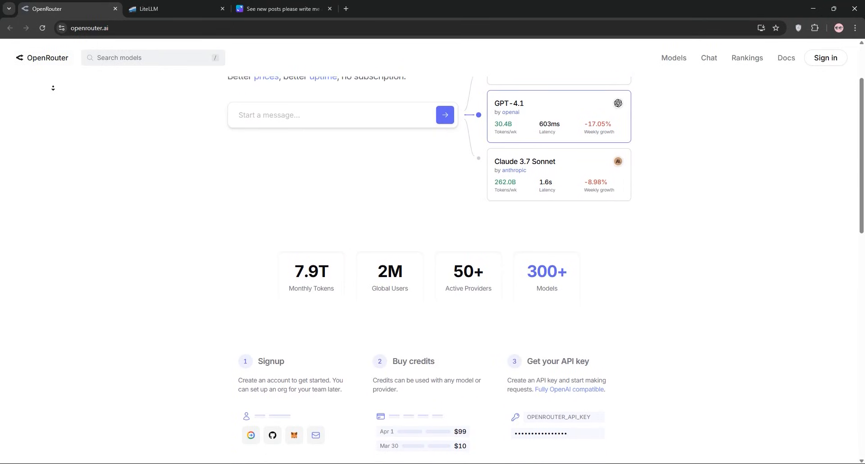
{"action": "scroll", "scroll_direction": "down", "scroll_amount": 3}
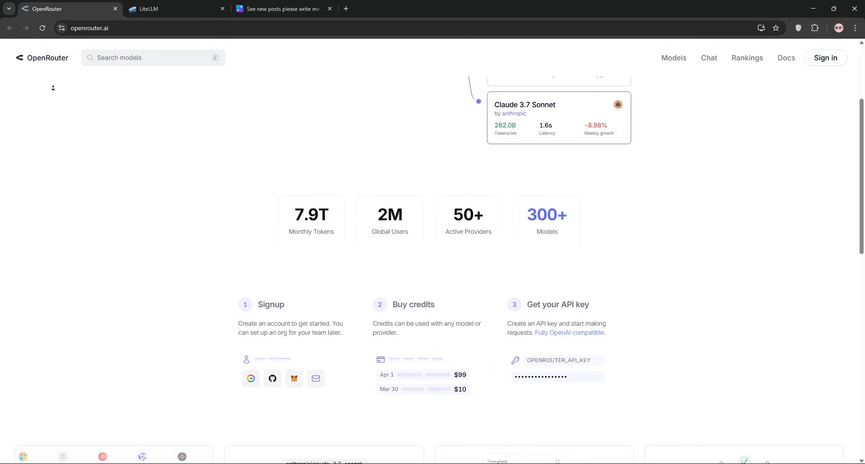
{"action": "scroll", "scroll_direction": "down", "scroll_amount": 3}
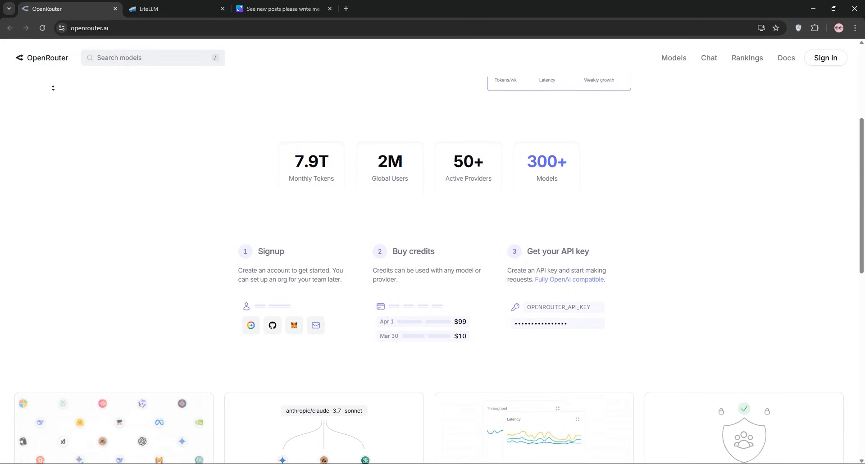
{"action": "scroll", "scroll_direction": "down", "scroll_amount": 3}
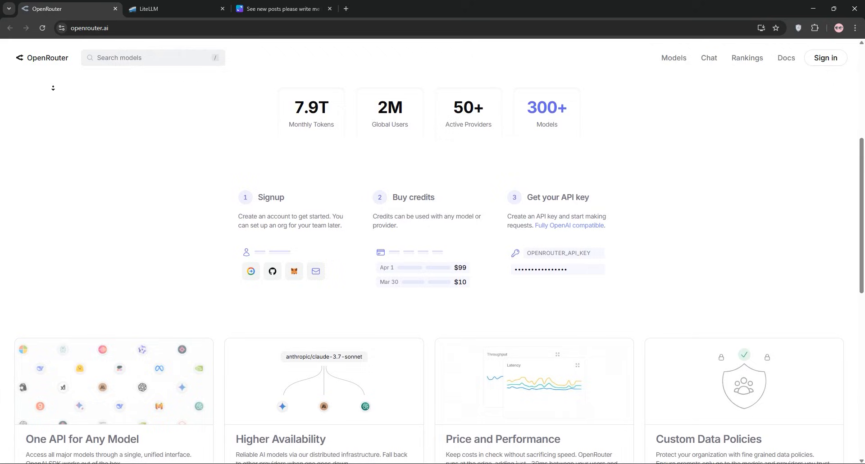
{"action": "scroll", "scroll_direction": "down", "scroll_amount": 3}
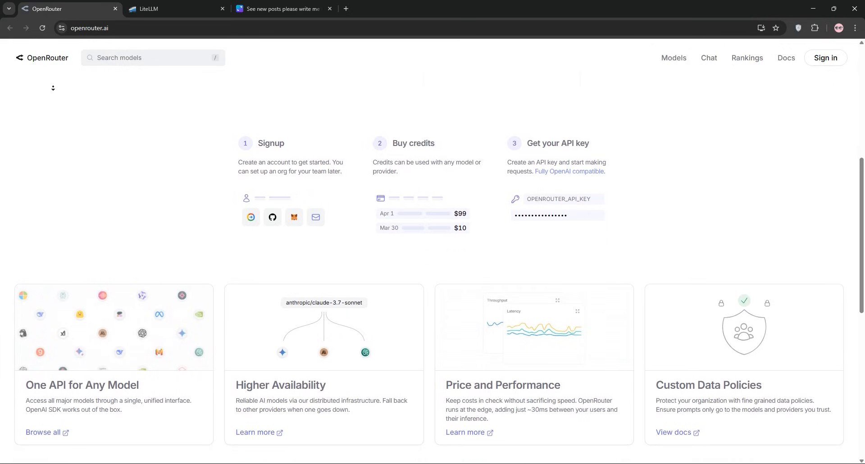
{"action": "scroll", "scroll_direction": "down", "scroll_amount": 3}
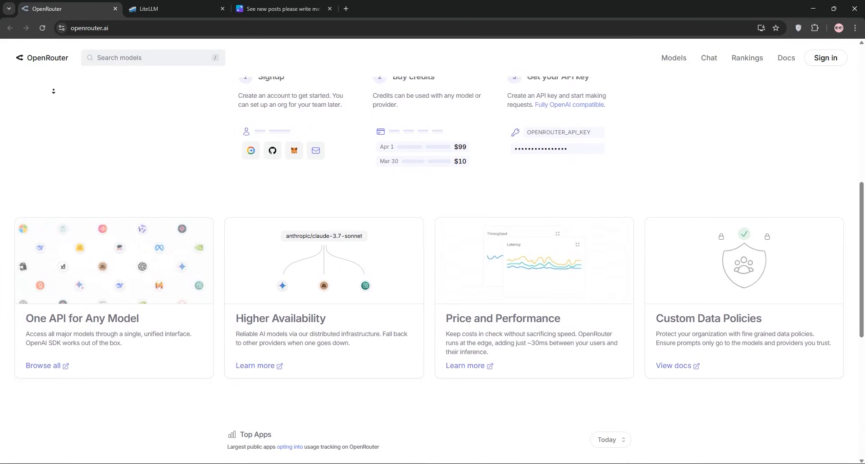
{"action": "scroll", "scroll_direction": "down", "scroll_amount": 3}
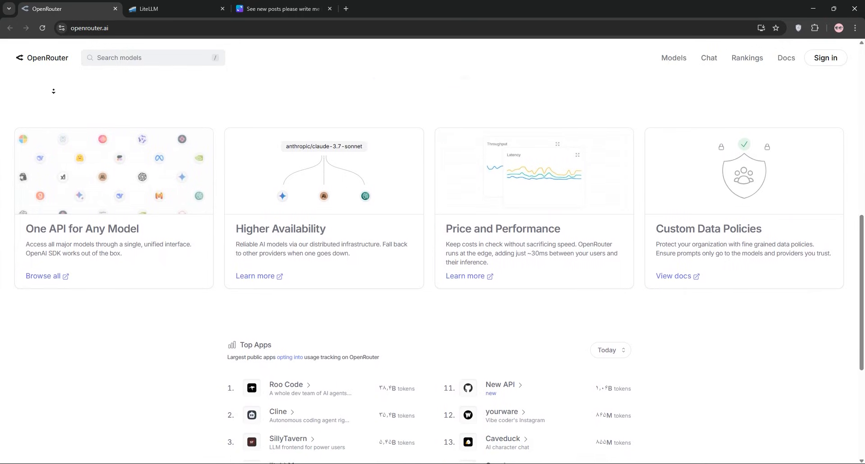
{"action": "scroll", "scroll_direction": "down", "scroll_amount": 3}
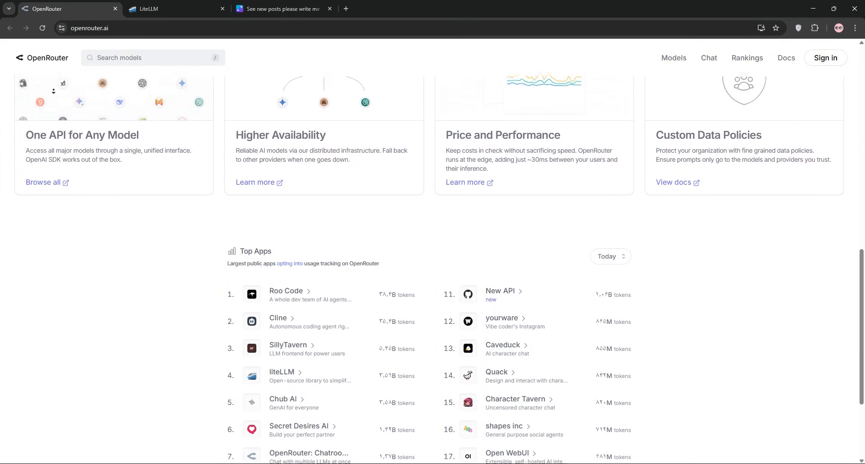
{"action": "scroll", "scroll_direction": "down", "scroll_amount": 3}
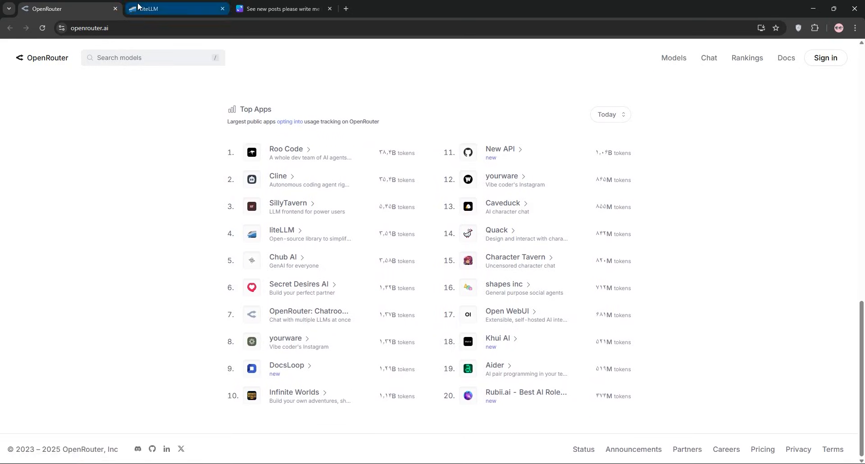
Switch to the LiteLLM site and scroll through its Features, Pricing plans and testimonials.
{"action": "left_click", "coordinate": [165, 9]}
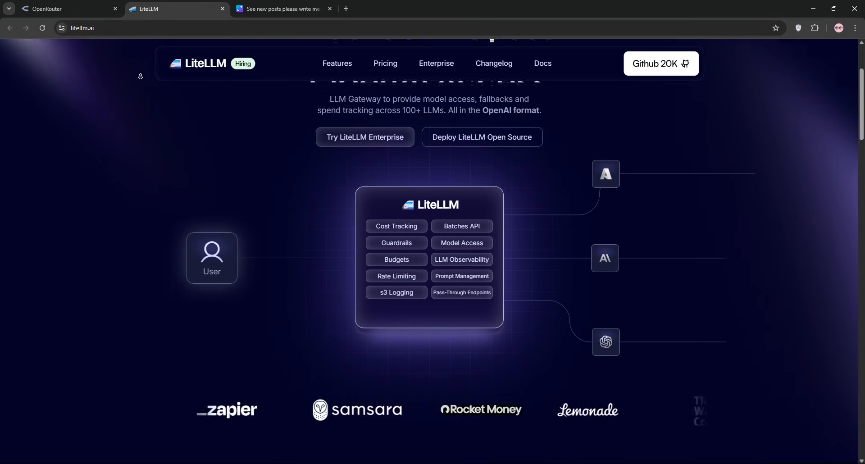
{"action": "scroll", "scroll_direction": "down", "scroll_amount": 3}
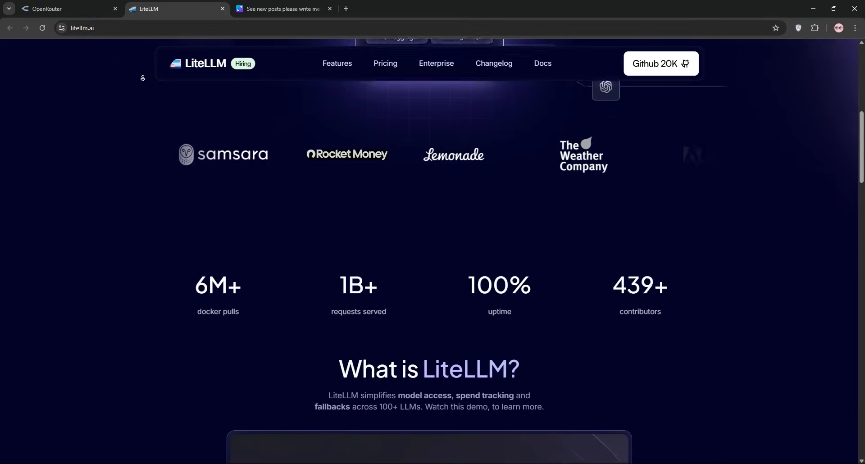
{"action": "scroll", "scroll_direction": "down", "scroll_amount": 3}
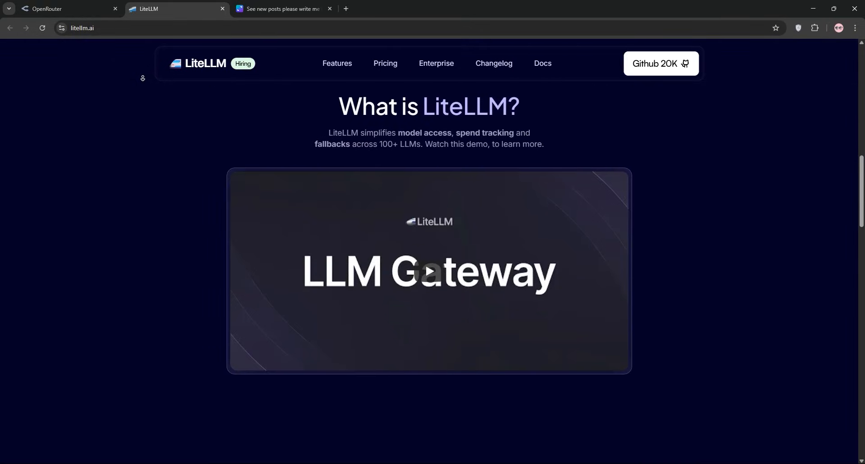
{"action": "scroll", "scroll_direction": "down", "scroll_amount": 3}
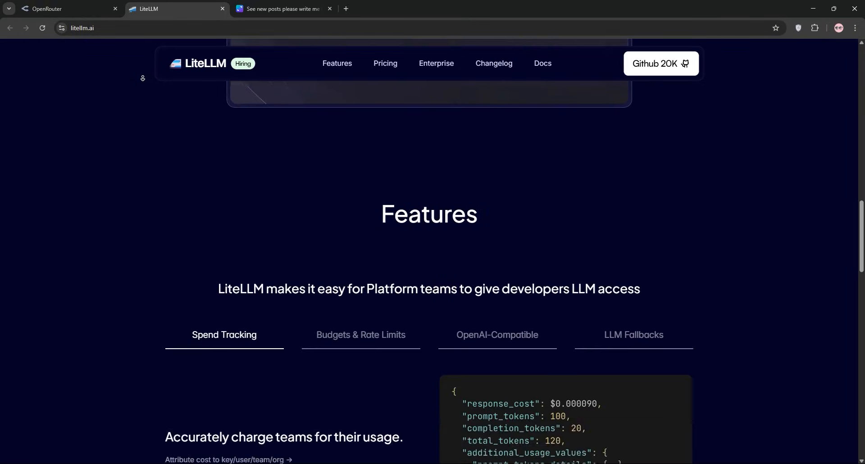
{"action": "scroll", "scroll_direction": "down", "scroll_amount": 3}
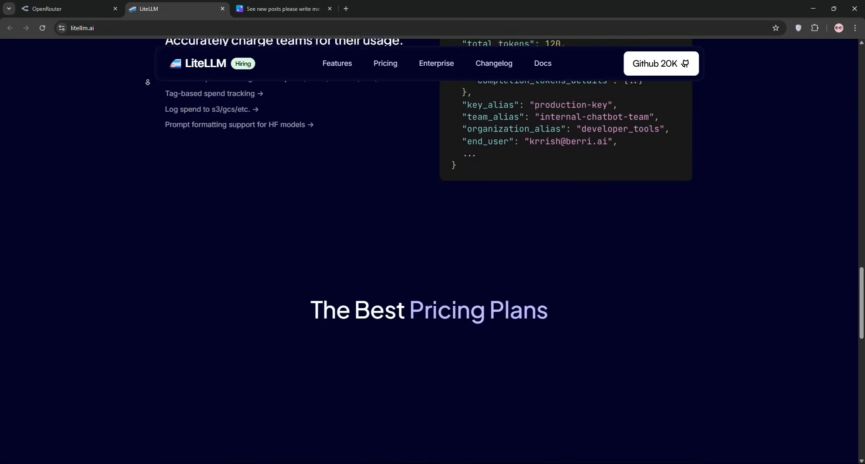
{"action": "scroll", "scroll_direction": "down", "scroll_amount": 3}
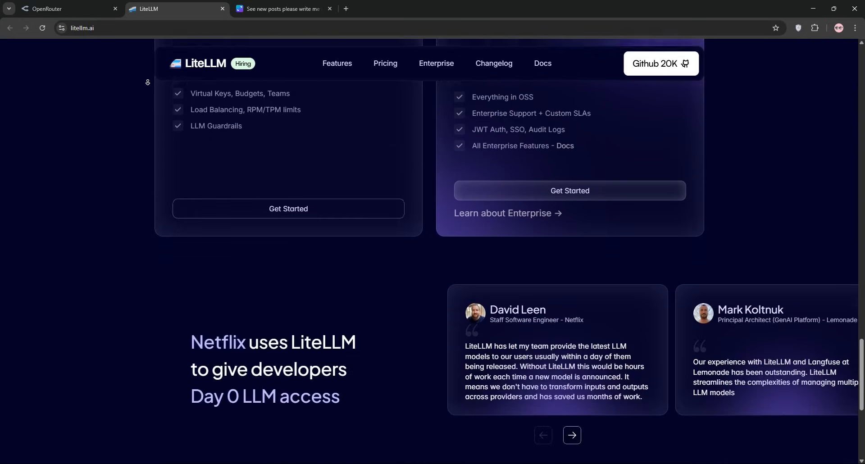
Bring up the Canva design with the OpenRouter-vs-LiteLLM comparison table.
{"action": "left_click", "coordinate": [281, 9]}
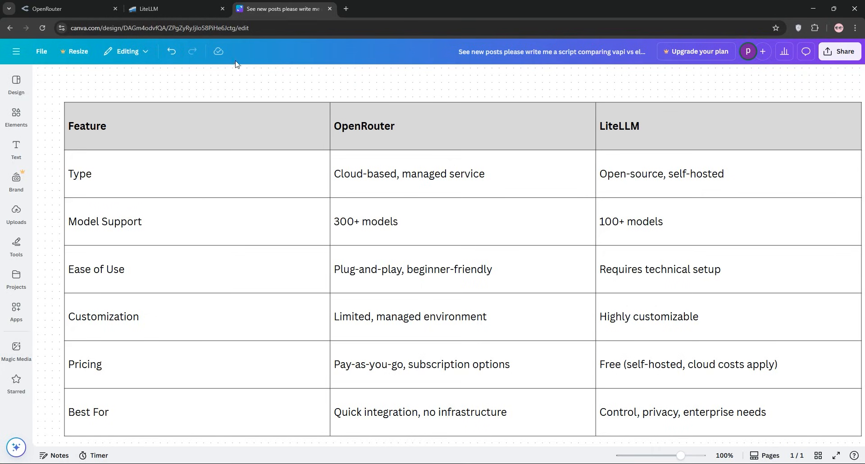
{"action": "mouse_move", "coordinate": [226, 79]}
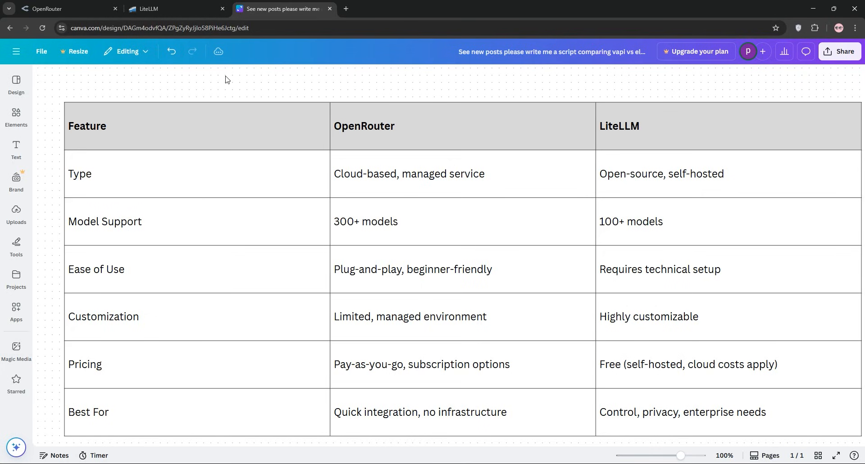